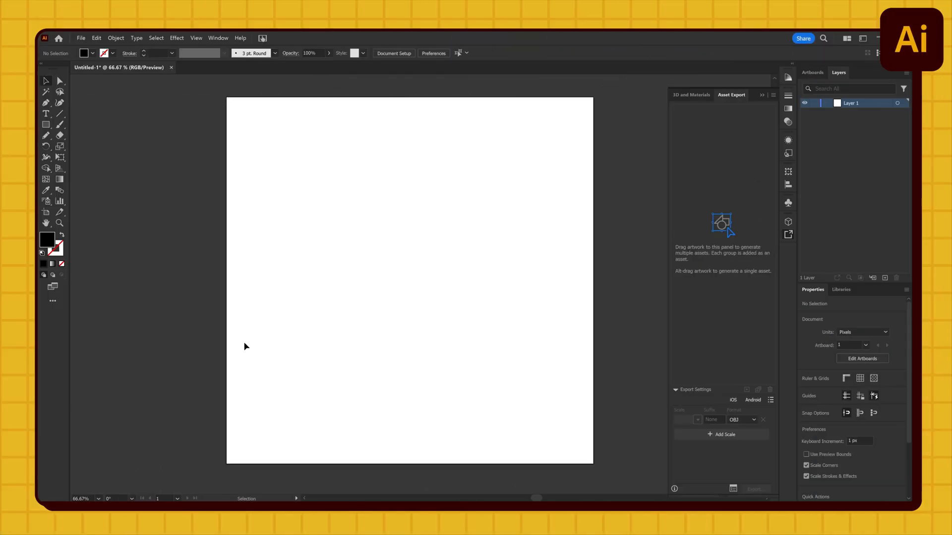
{"action": "mouse_move", "coordinate": [249, 338]}
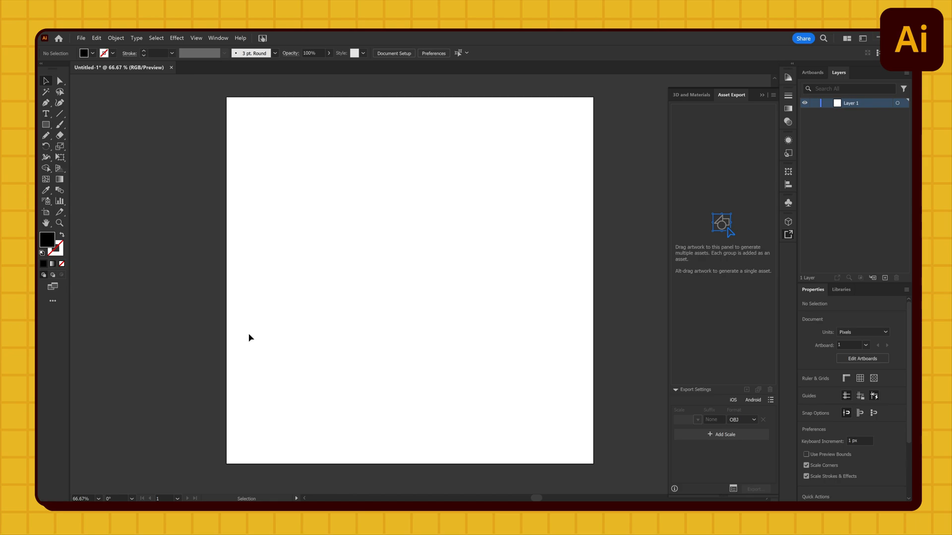
{"action": "mouse_move", "coordinate": [254, 337]}
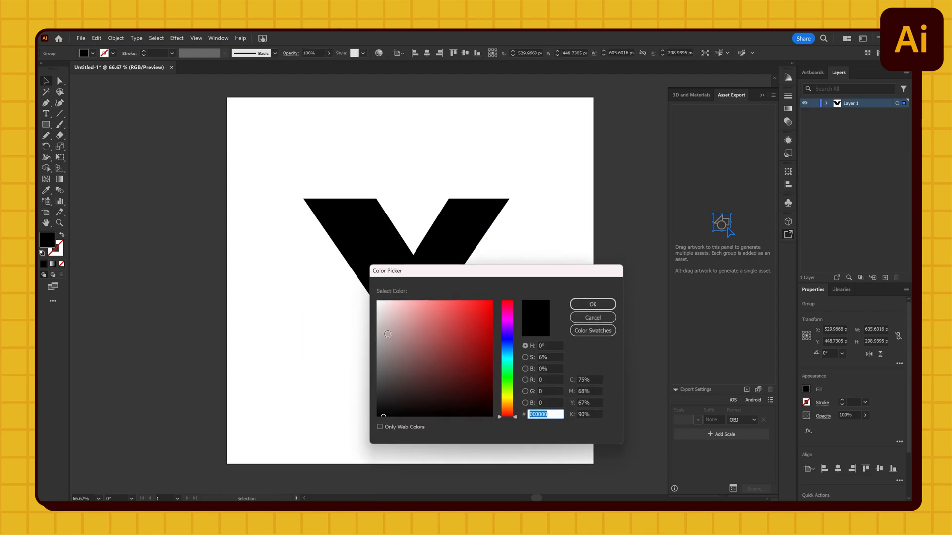
Fill the V light gray and centre it on the artboard.
{"action": "left_click", "coordinate": [591, 304]}
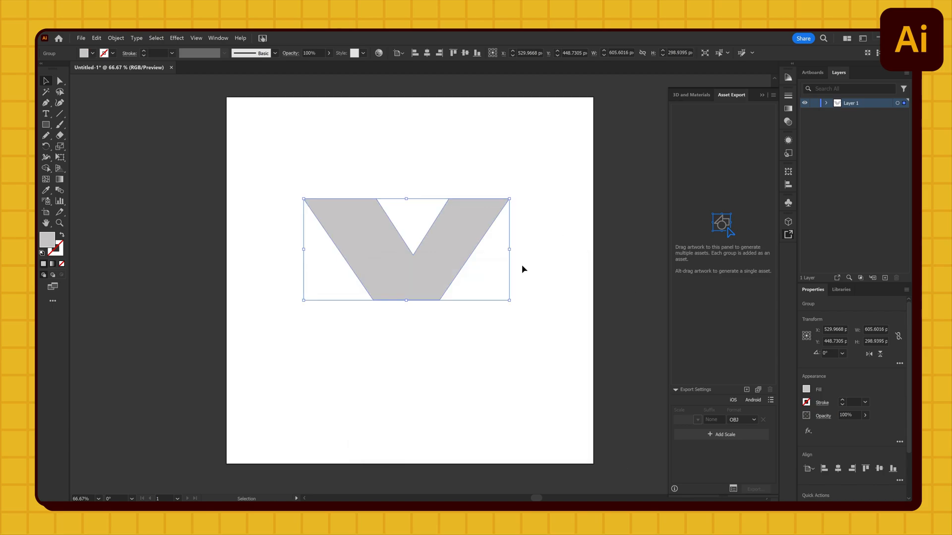
{"action": "left_click_drag", "start_coordinate": [406, 248], "coordinate": [409, 279]}
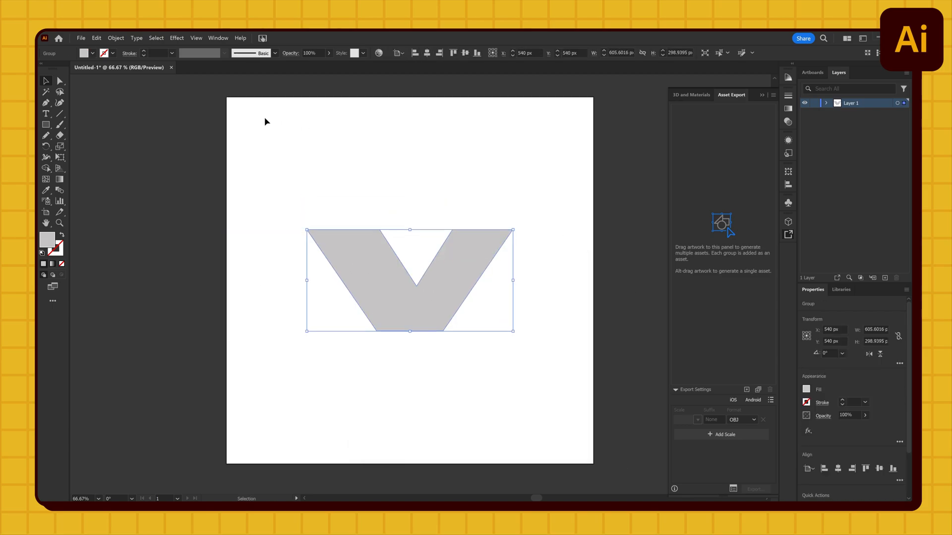
Create an Offset Path inset of the V and fill it darker gray #9B9B9B.
{"action": "left_click", "coordinate": [115, 38]}
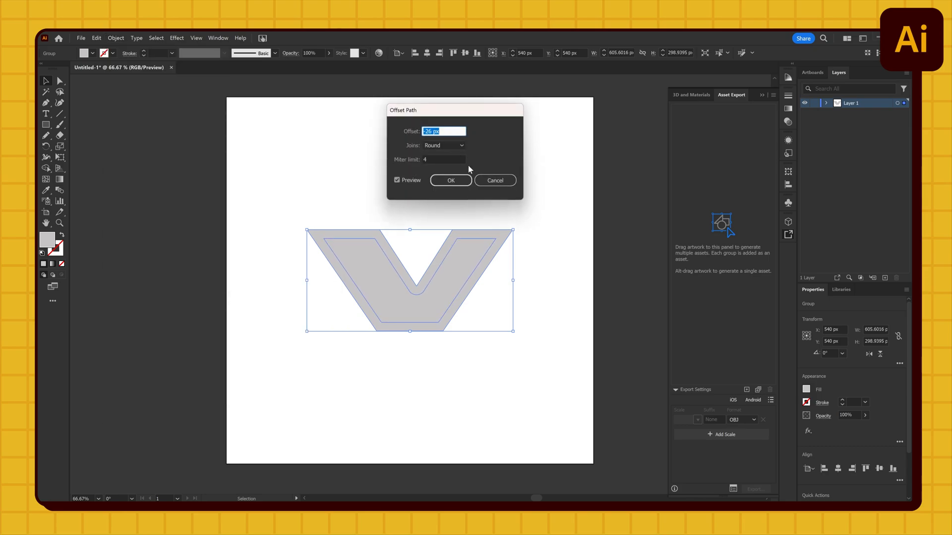
{"action": "left_click", "coordinate": [450, 181]}
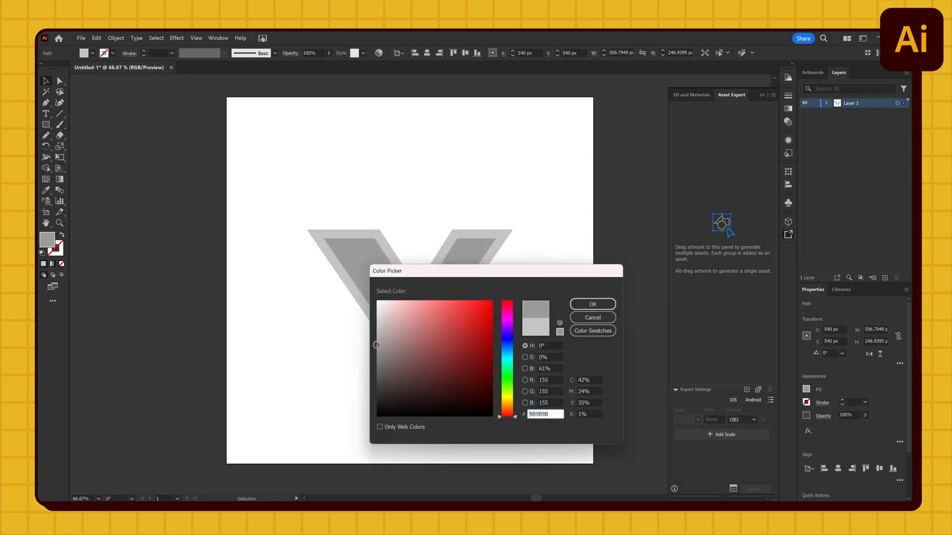
{"action": "left_click", "coordinate": [591, 303]}
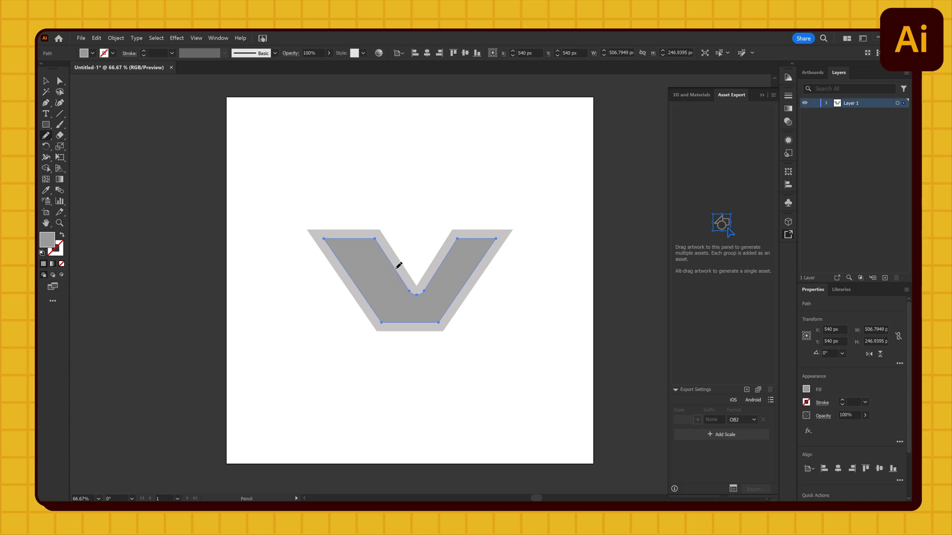
{"action": "mouse_move", "coordinate": [493, 261]}
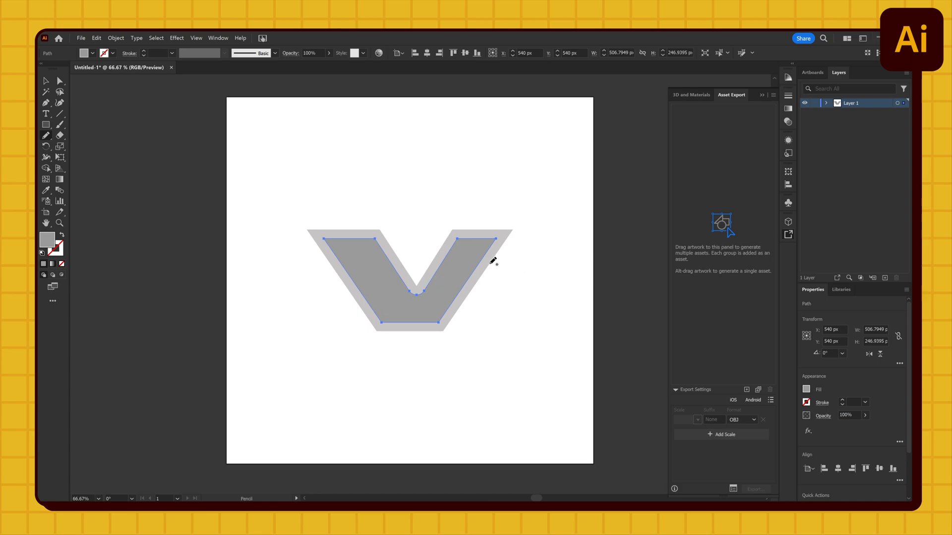
Cut the inner shape along a wavy Pencil line into a liquid fill, then select V and liquid.
{"action": "left_click_drag", "start_coordinate": [279, 268], "coordinate": [459, 265]}
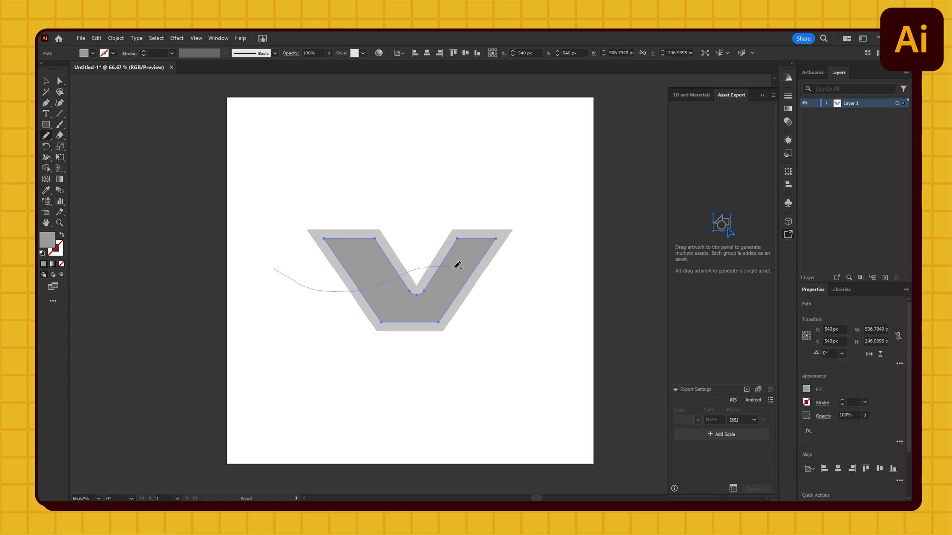
{"action": "left_click", "coordinate": [454, 265]}
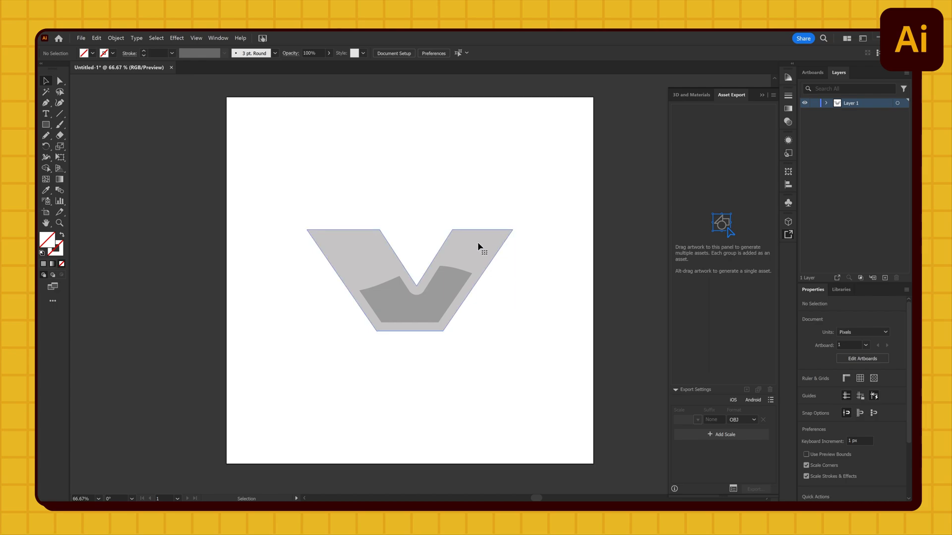
{"action": "left_click", "coordinate": [425, 288]}
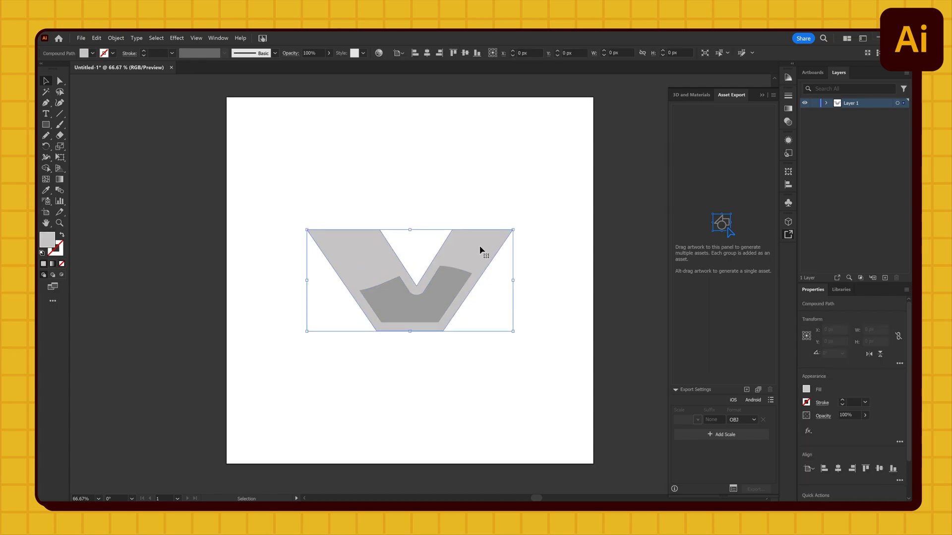
Extrude the V 100 px deep with Extrude & Bevel and tilt it to a new angle.
{"action": "left_click", "coordinate": [177, 38]}
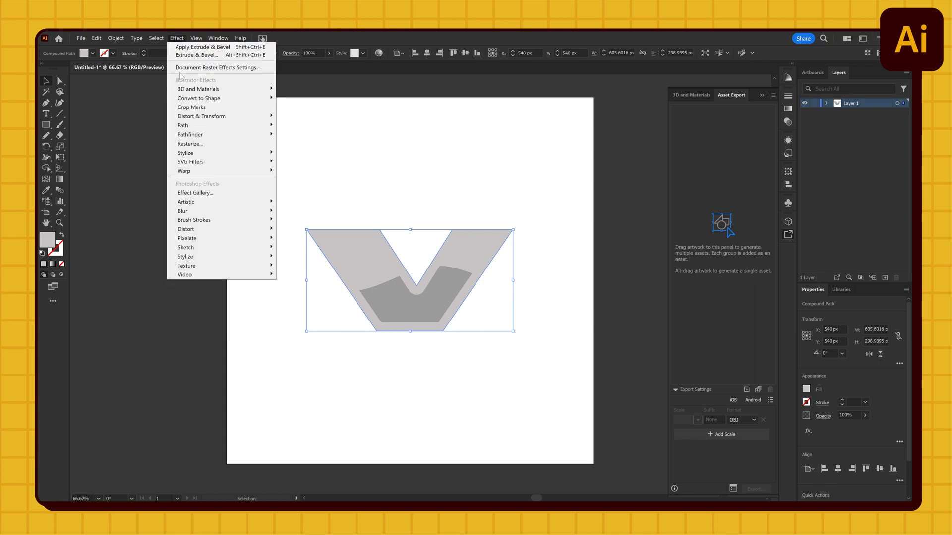
{"action": "left_click", "coordinate": [196, 56]}
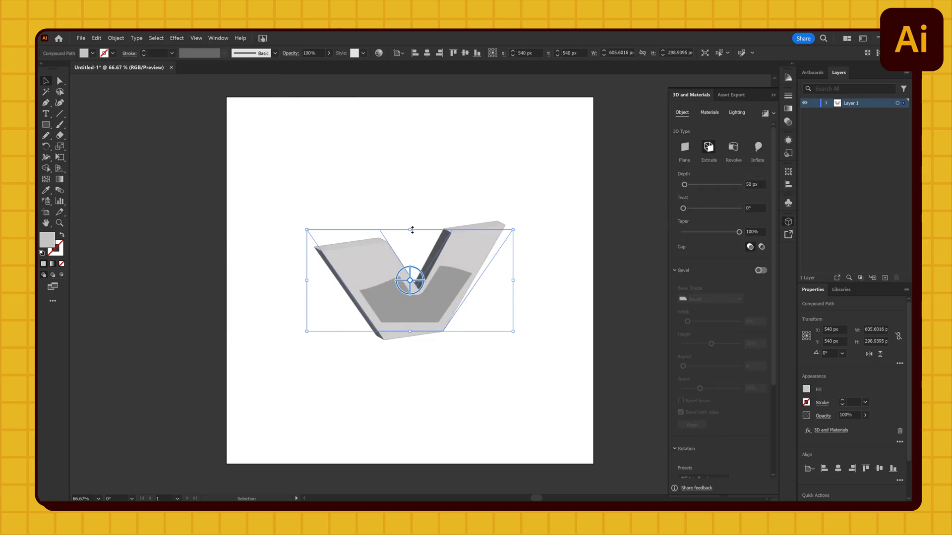
{"action": "left_click_drag", "start_coordinate": [684, 185], "coordinate": [689, 185]}
{"action": "type", "text": "100"}
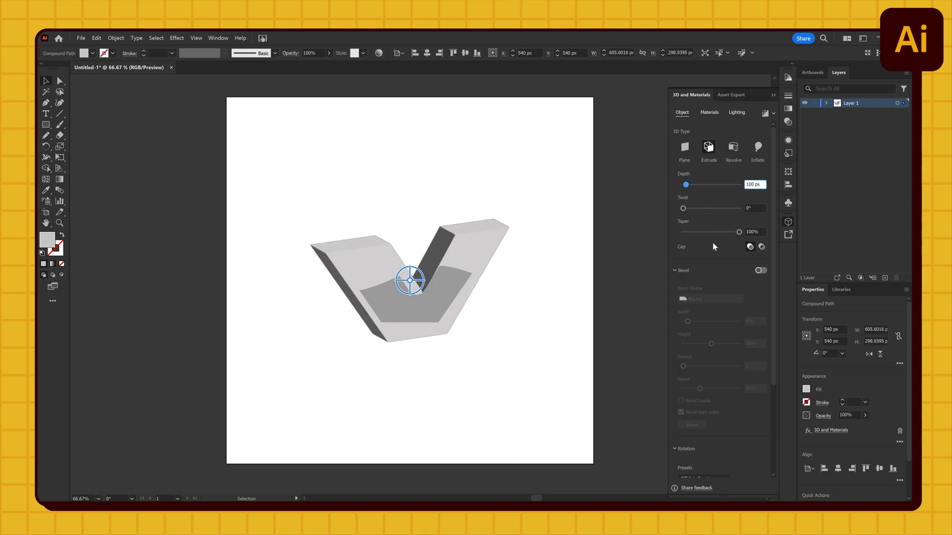
Enable a Round bevel on the extrusion and narrow its width.
{"action": "left_click", "coordinate": [761, 270]}
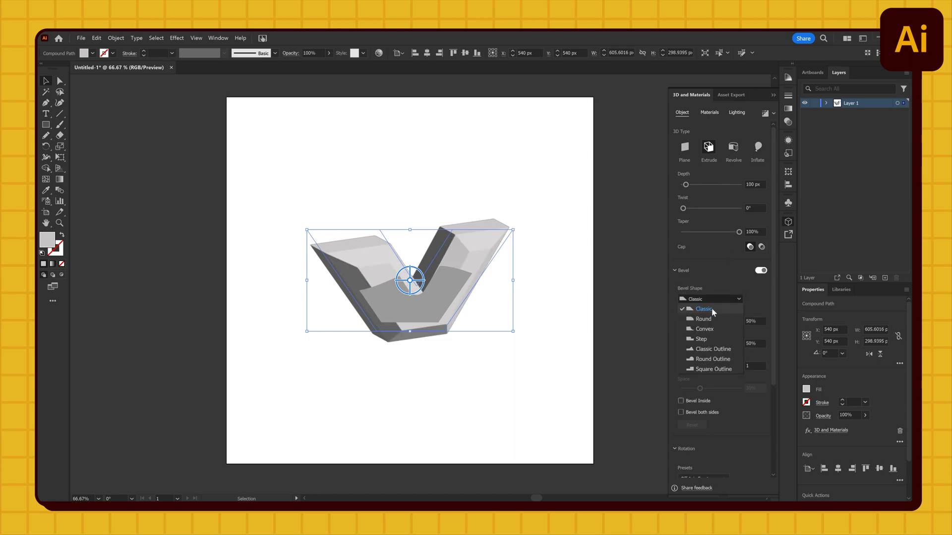
{"action": "left_click", "coordinate": [702, 318]}
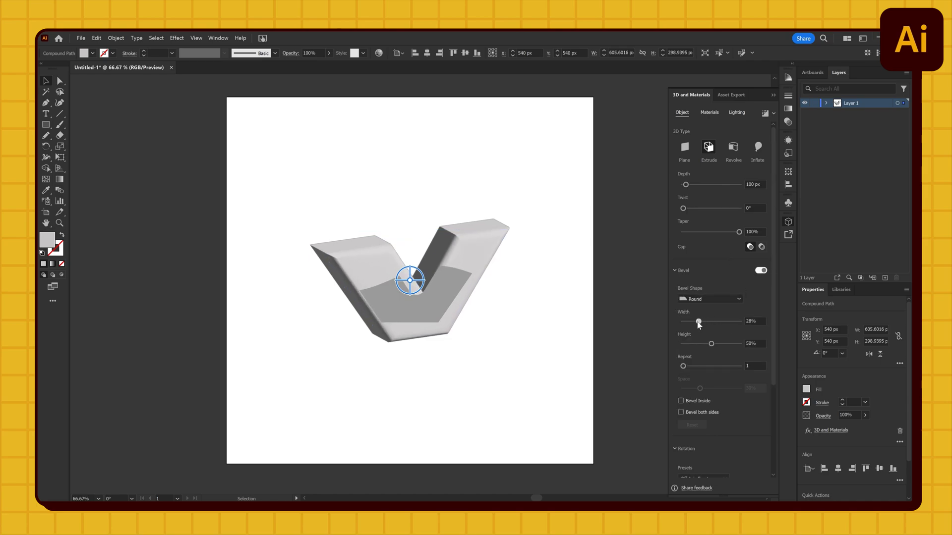
{"action": "left_click_drag", "start_coordinate": [696, 321], "coordinate": [688, 321]}
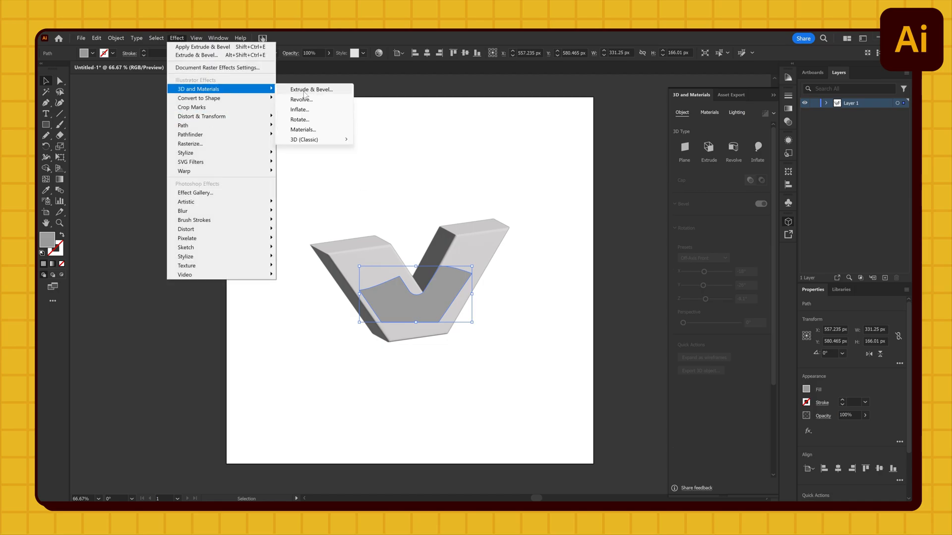
Extrude the liquid shape too, select both V parts and show the Asset Export panel.
{"action": "left_click", "coordinate": [312, 90]}
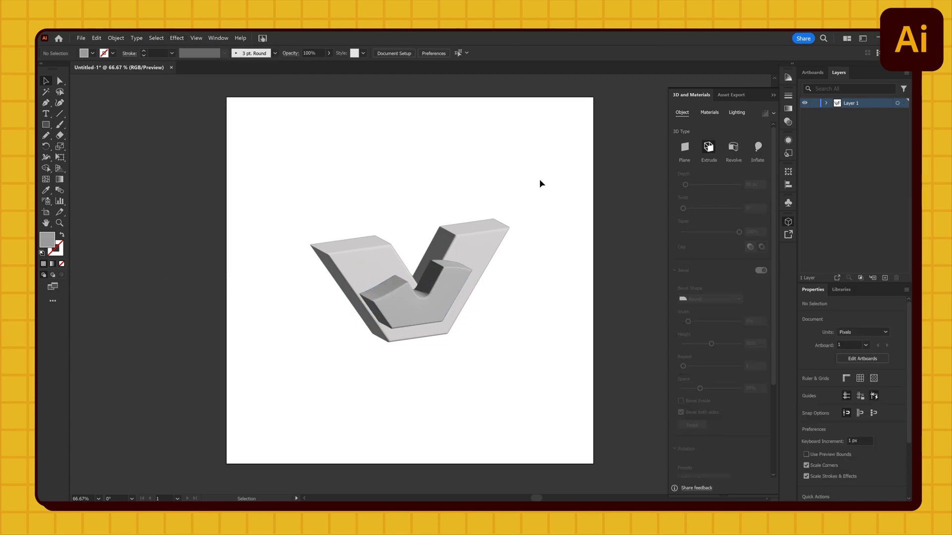
{"action": "left_click", "coordinate": [408, 280]}
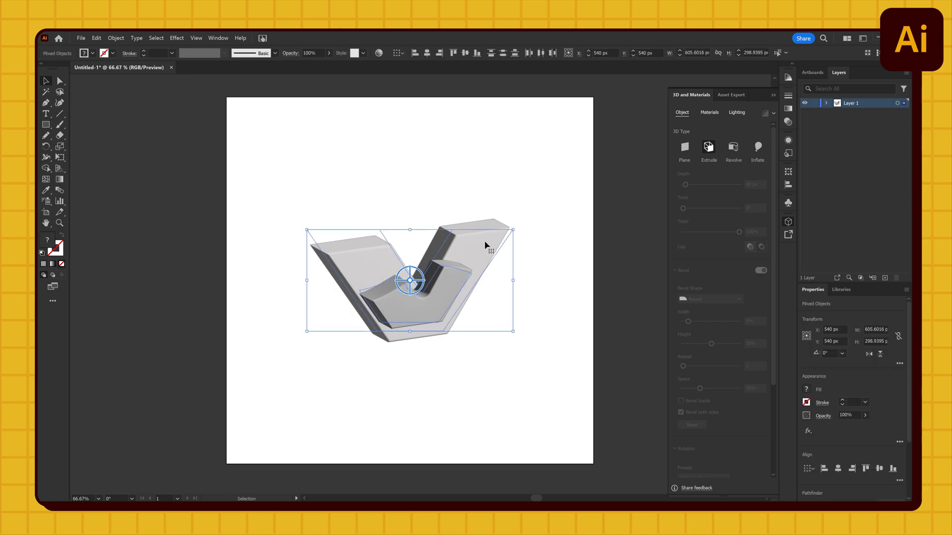
{"action": "mouse_move", "coordinate": [485, 240]}
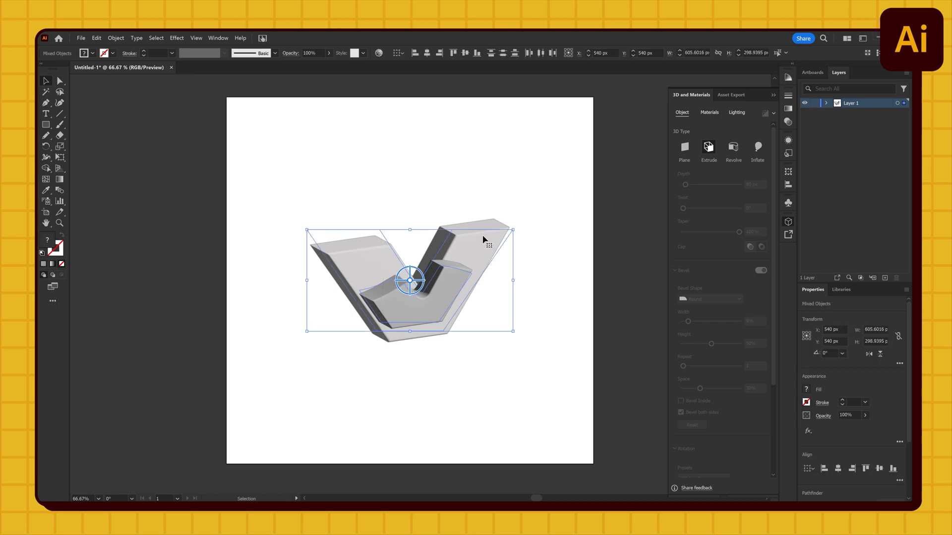
{"action": "left_click", "coordinate": [730, 96]}
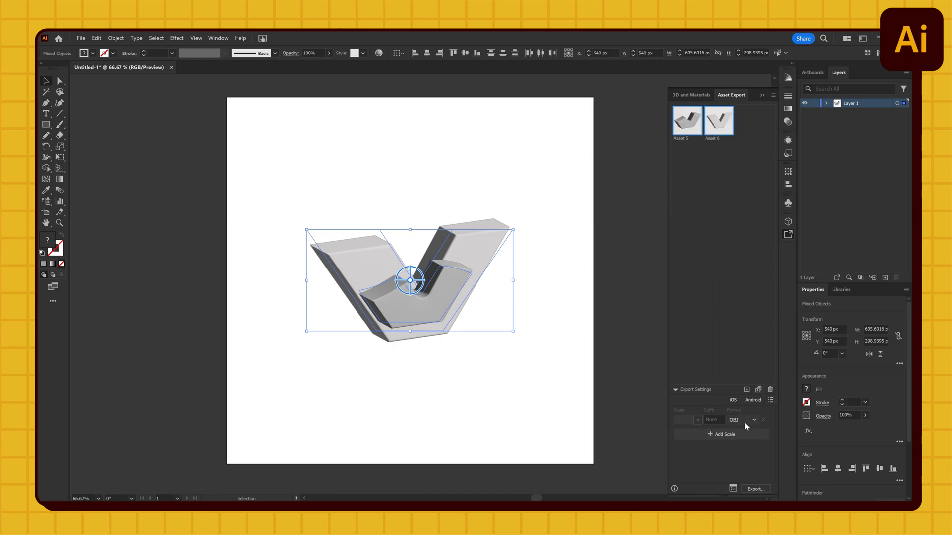
Export the two V parts (Asset 5 and Asset 6) as OBJ files.
{"action": "left_click", "coordinate": [741, 420]}
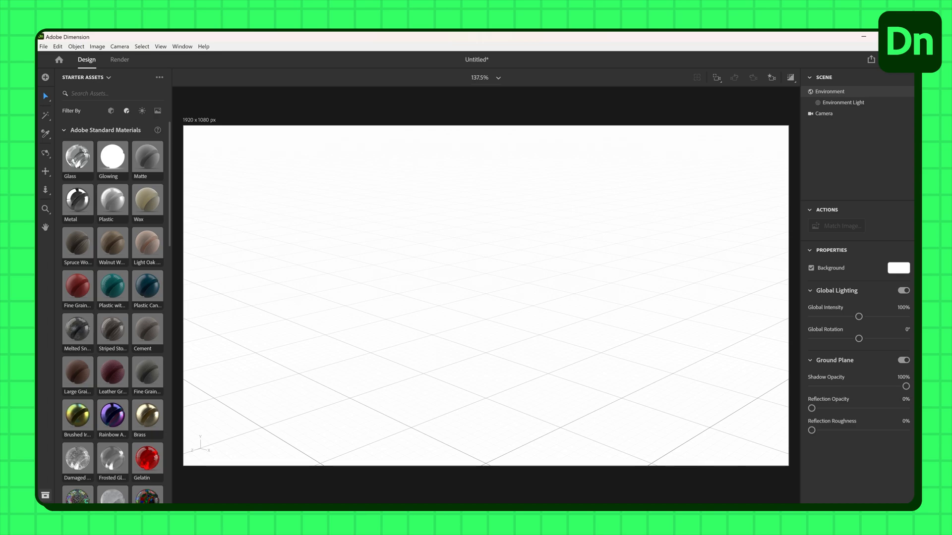
Import Asset 5.obj and Asset 6.obj into the Dimension scene with Damaged Glass on the outer V.
{"action": "left_click", "coordinate": [42, 47]}
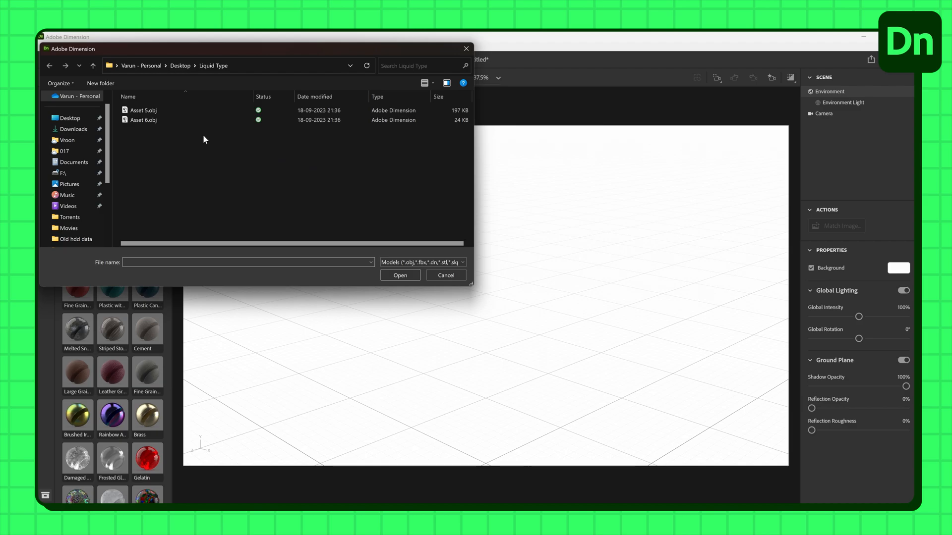
{"action": "left_click", "coordinate": [399, 275]}
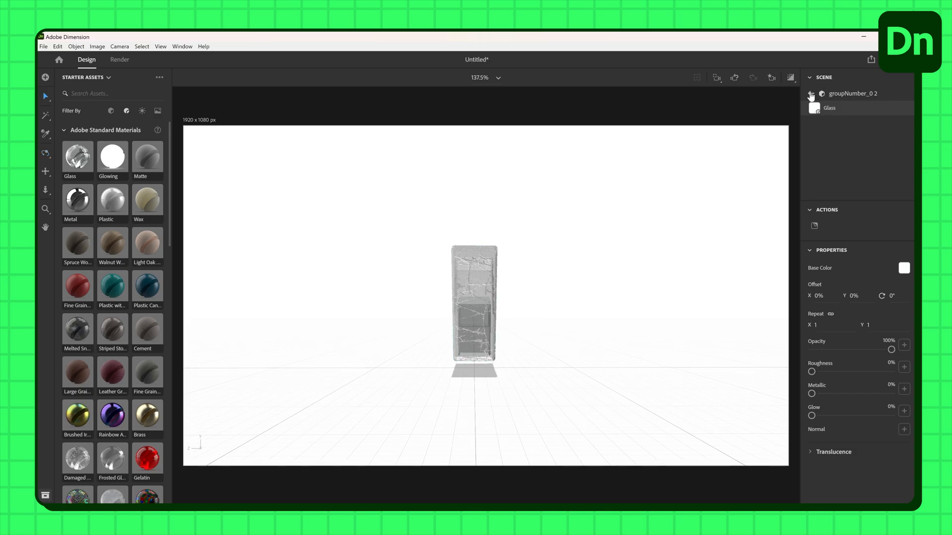
Move the liquid piece sideways and raise it so it sits inside the glass V.
{"action": "left_click", "coordinate": [811, 96]}
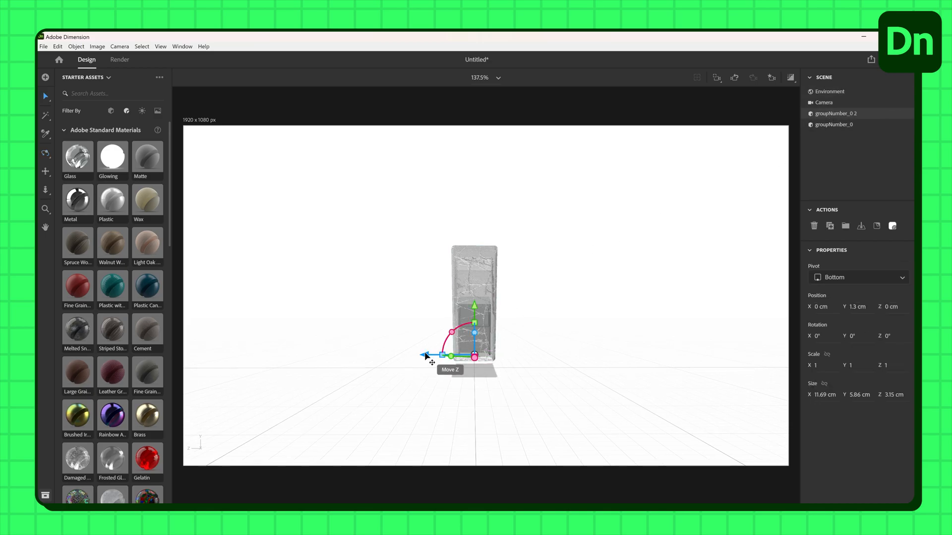
{"action": "mouse_move", "coordinate": [364, 388]}
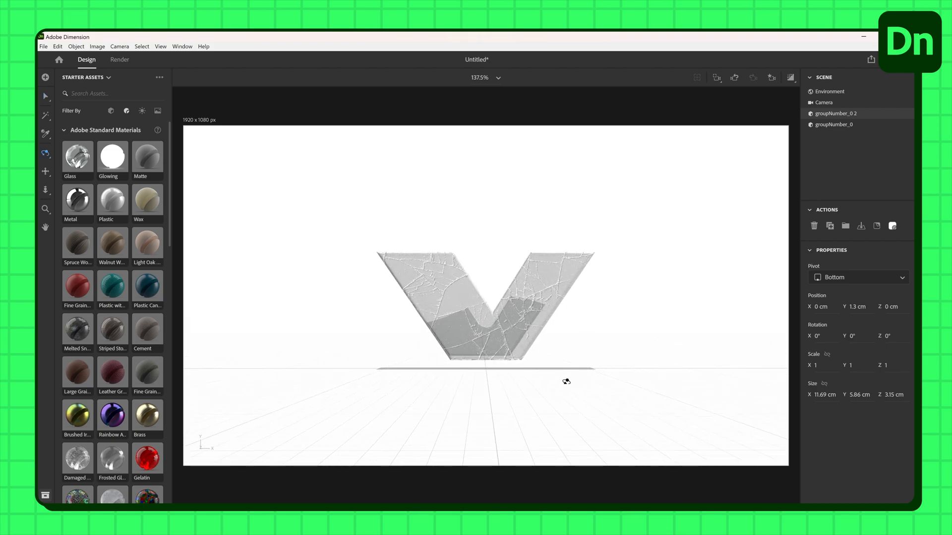
{"action": "left_click_drag", "start_coordinate": [492, 355], "coordinate": [539, 355]}
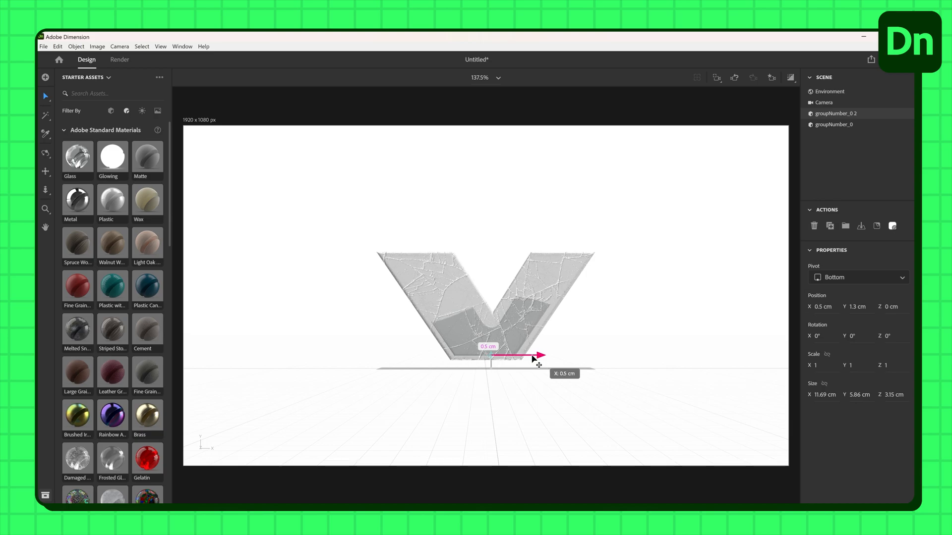
{"action": "left_click_drag", "start_coordinate": [489, 355], "coordinate": [490, 300]}
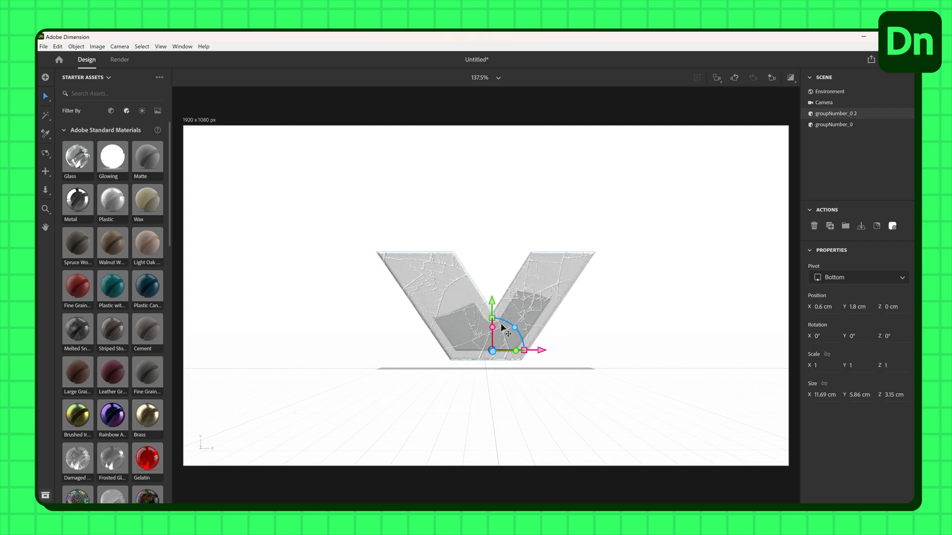
{"action": "left_click_drag", "start_coordinate": [492, 318], "coordinate": [492, 302]}
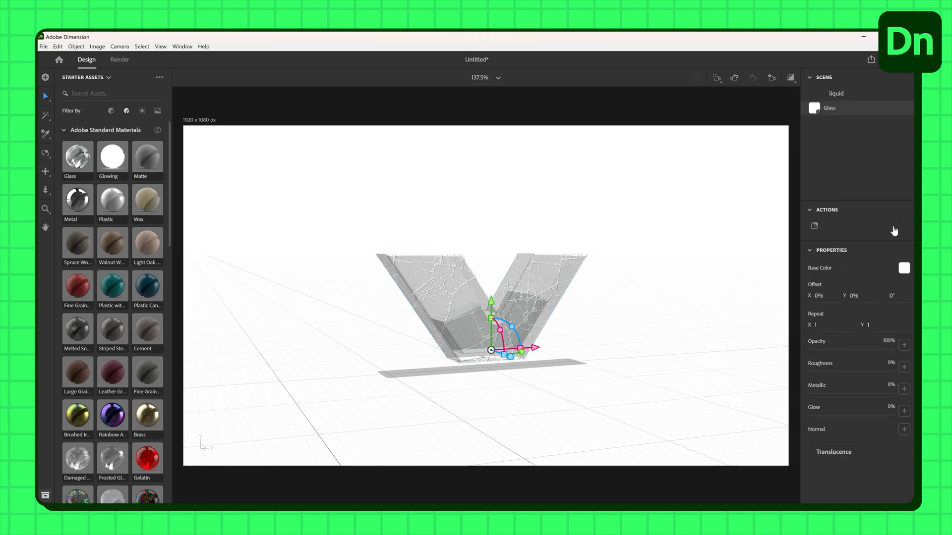
Set the liquid material's Base Color to a cyan-blue.
{"action": "left_click", "coordinate": [904, 268]}
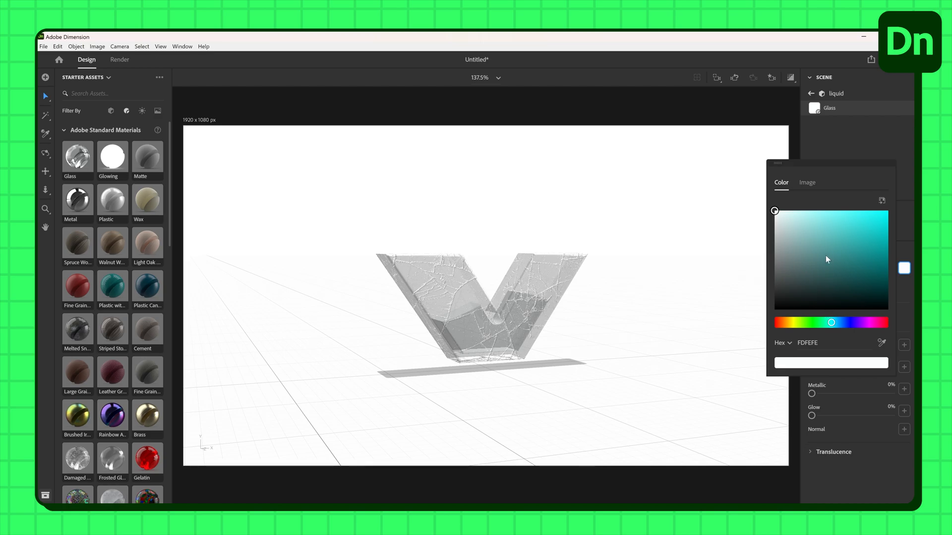
{"action": "left_click", "coordinate": [875, 211]}
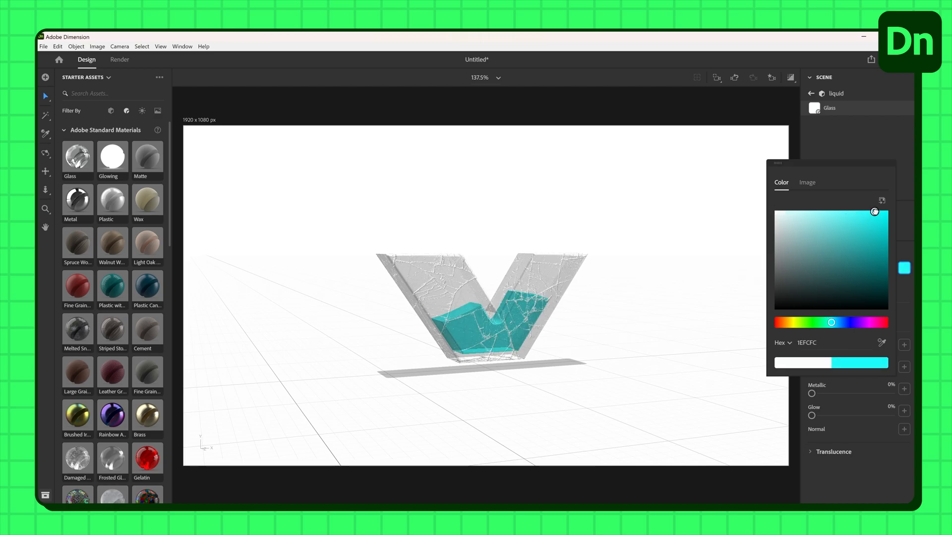
{"action": "left_click_drag", "start_coordinate": [874, 212], "coordinate": [876, 210]}
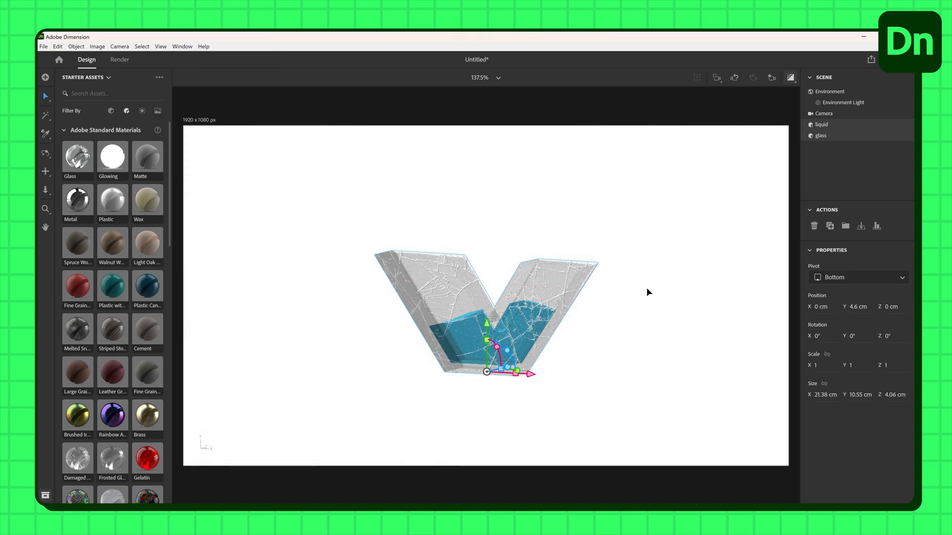
Deselect the models and set the scene background colour to pale blue.
{"action": "left_click", "coordinate": [828, 91]}
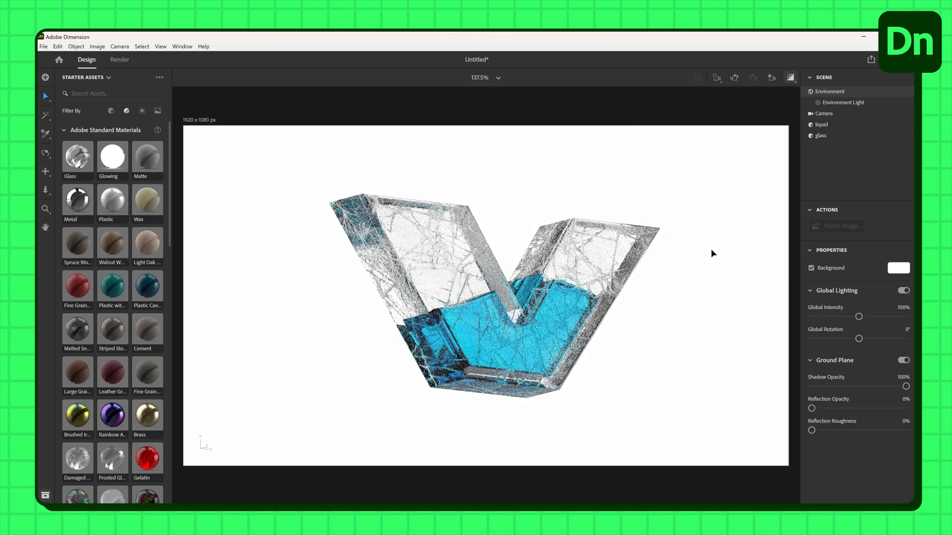
{"action": "left_click", "coordinate": [898, 268]}
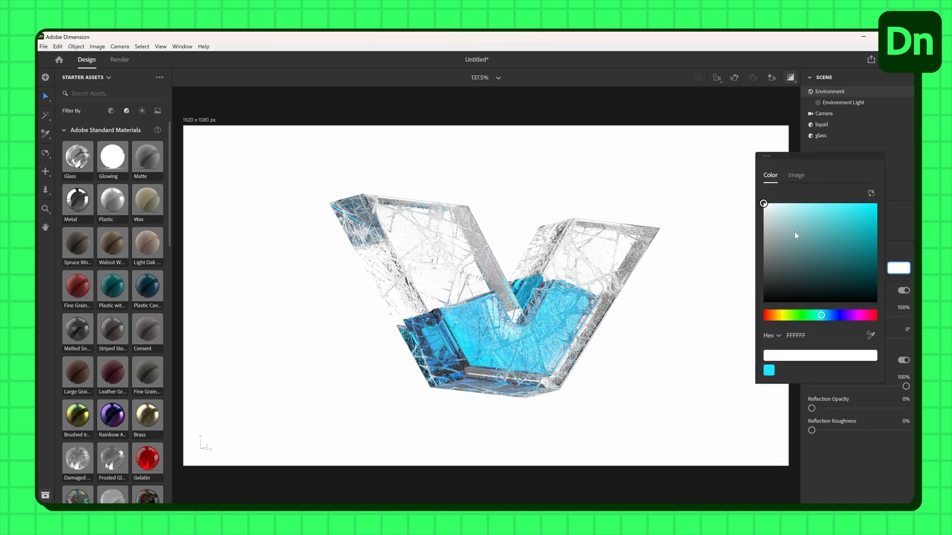
{"action": "left_click", "coordinate": [731, 195]}
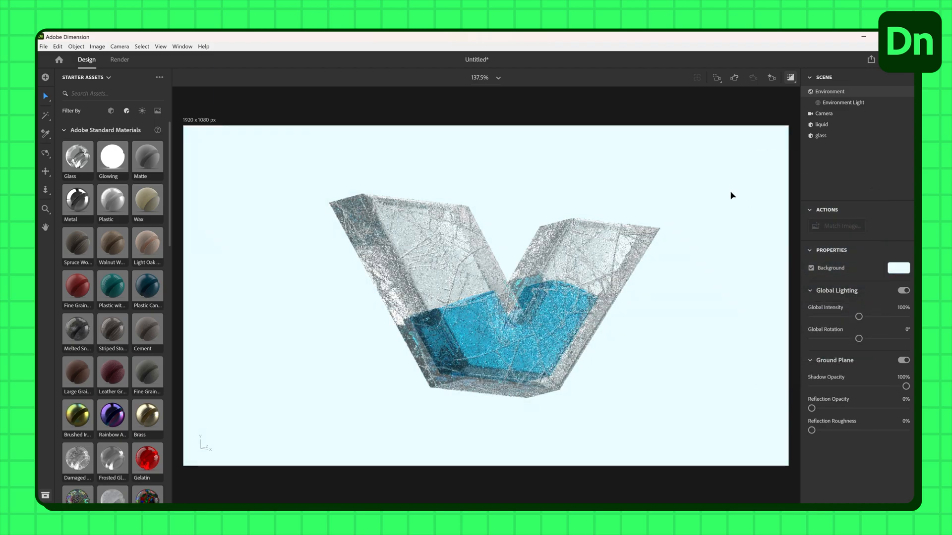